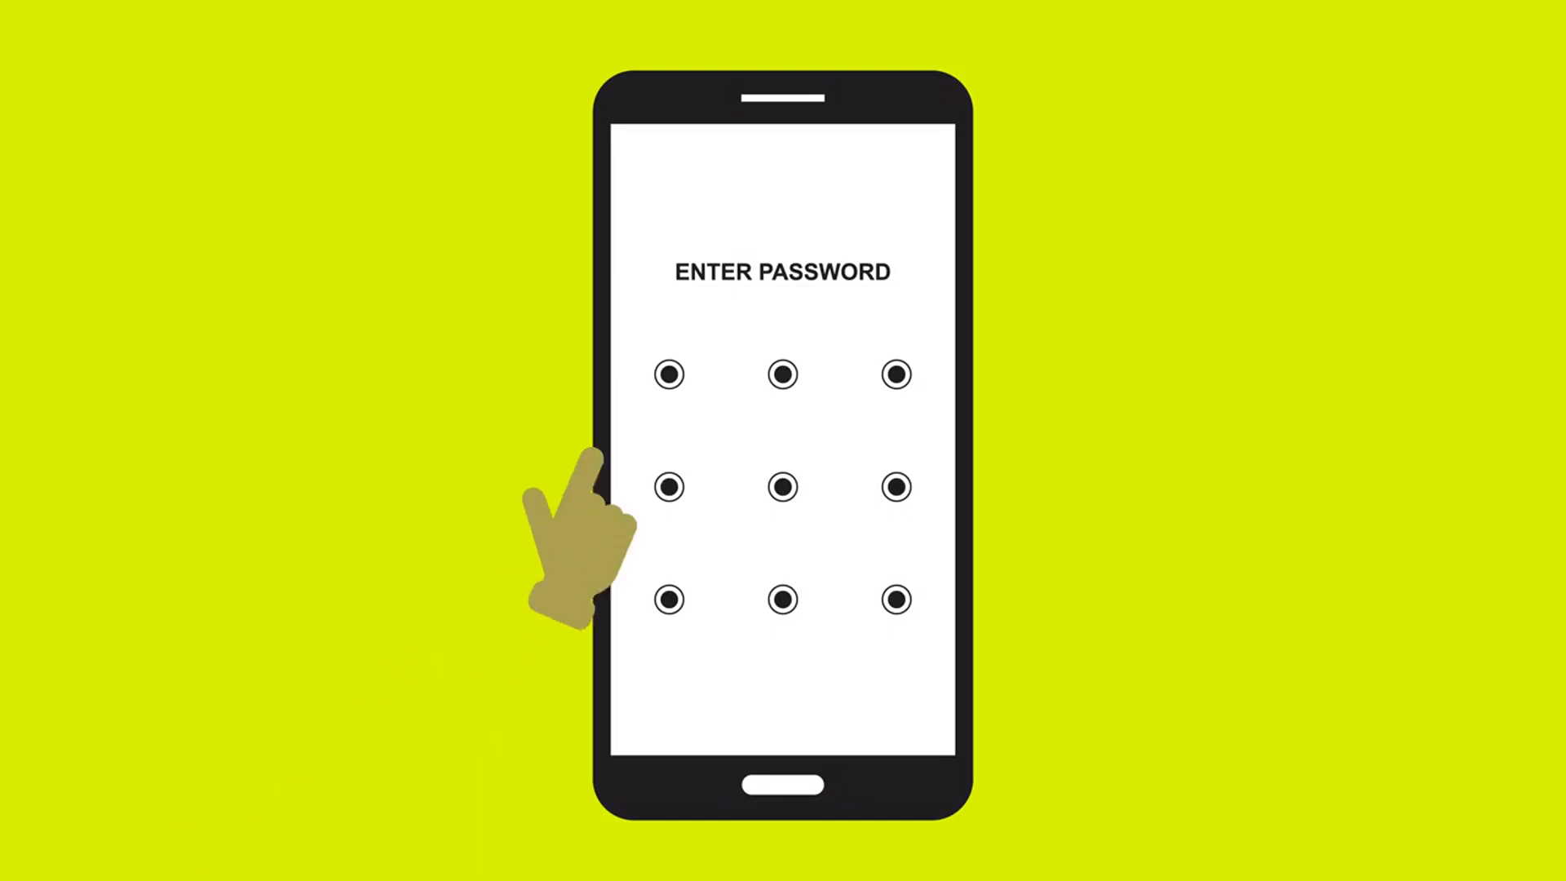
Step: Swipe the unlock pattern from the top-left dot down to the bottom-left dot
left_click_drag(669, 375, 668, 599)
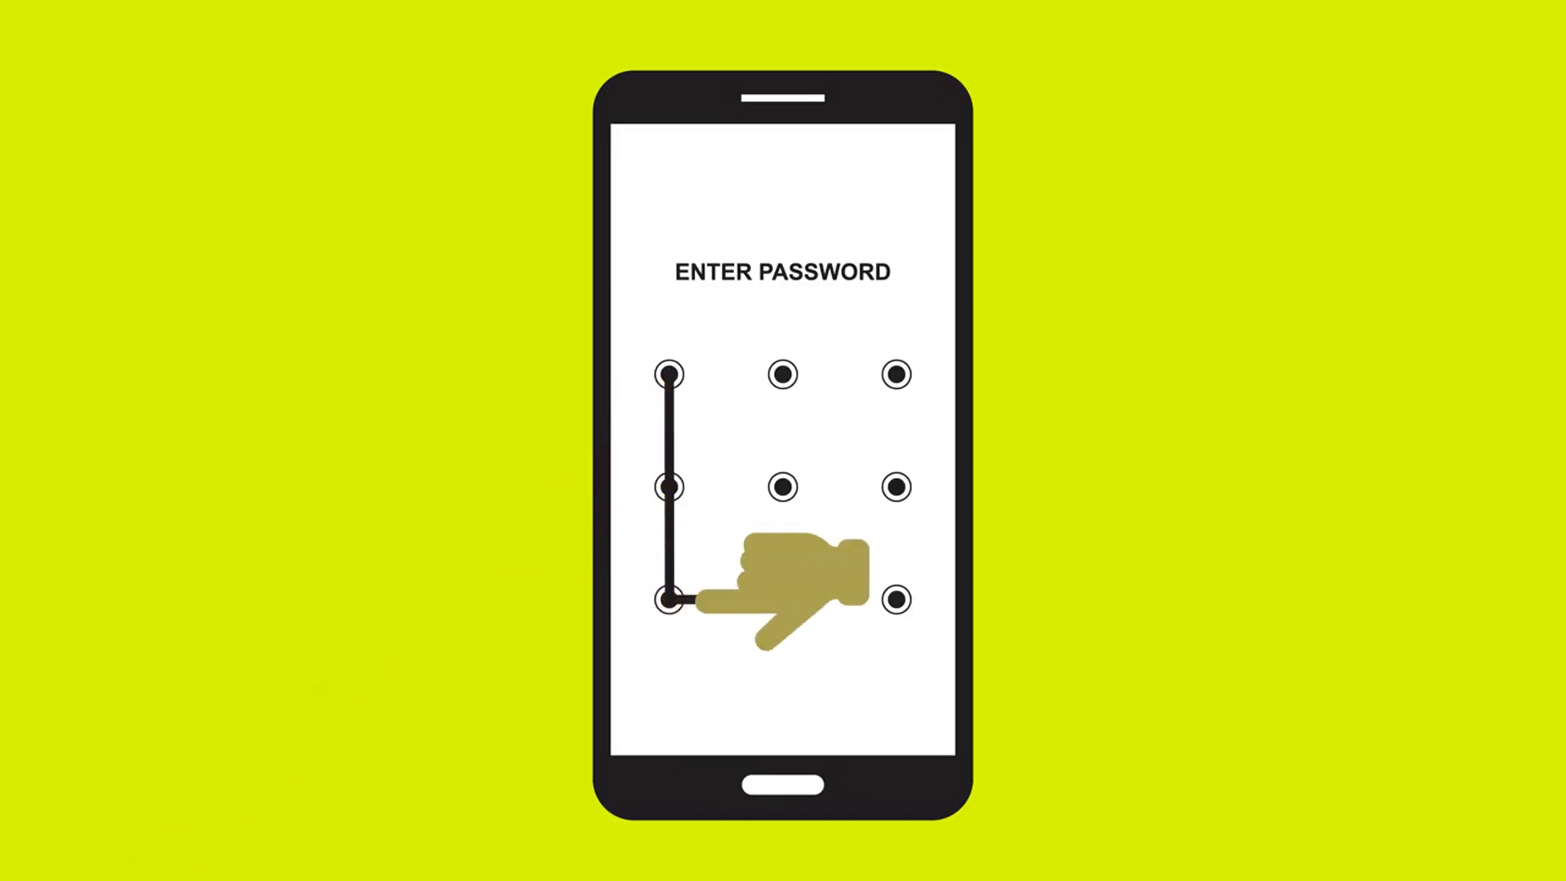